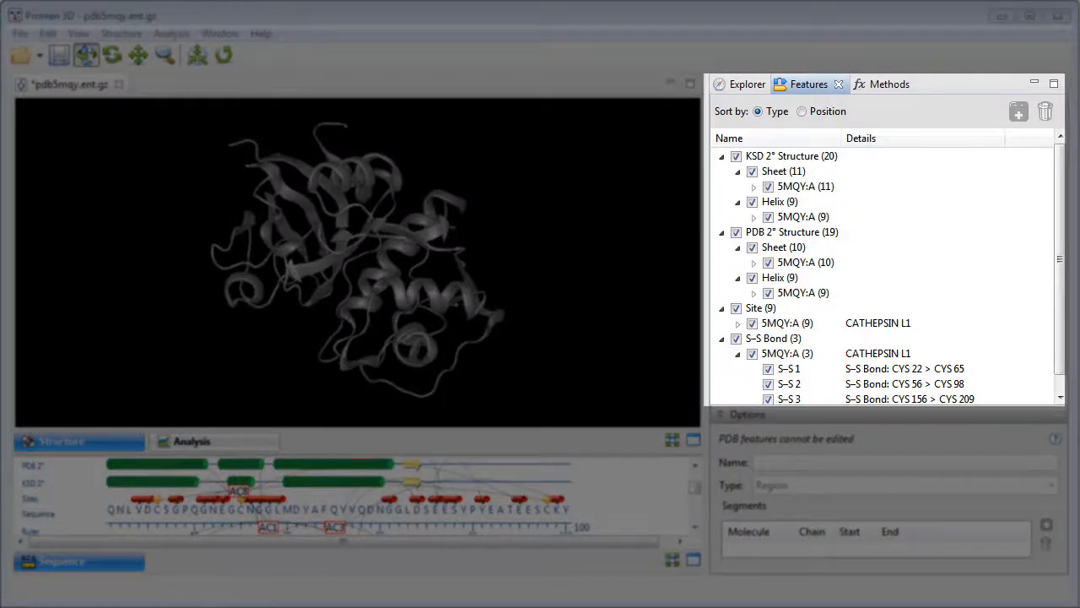
# Show the analysis predictions for chain 5MQY:A, including the transmembrane track.
pyautogui.click(191, 441)
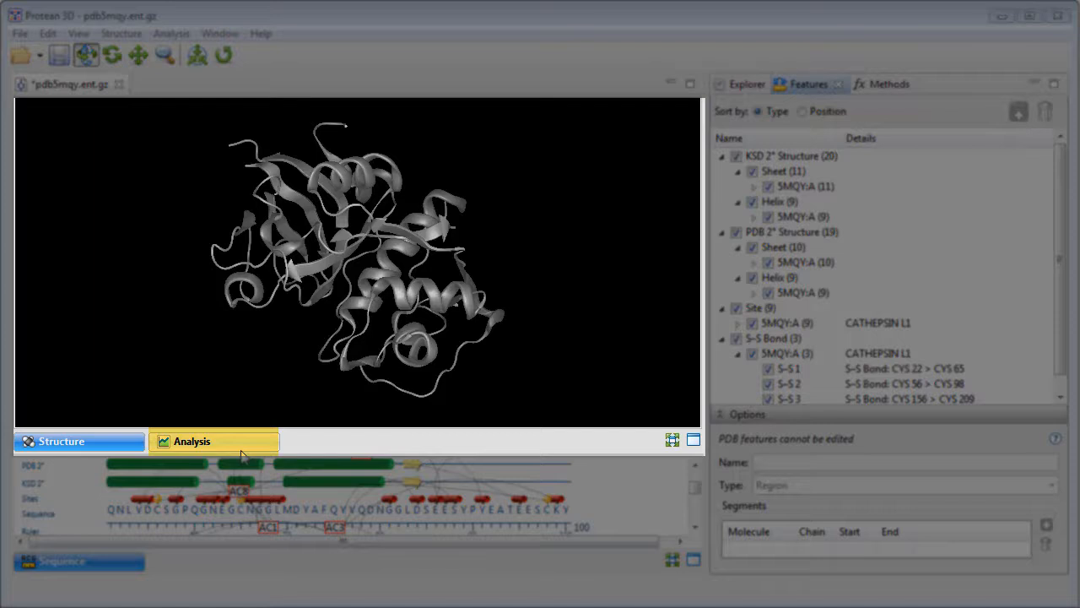
pyautogui.click(192, 440)
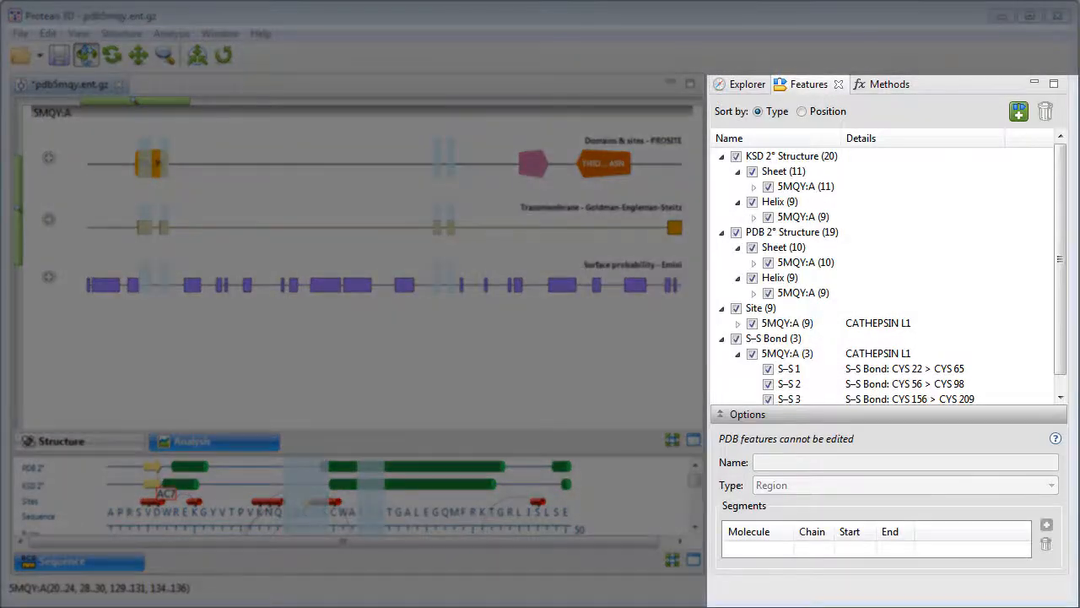
# Create a Region feature from the selected regions and begin naming it 'Trans'.
pyautogui.click(1018, 111)
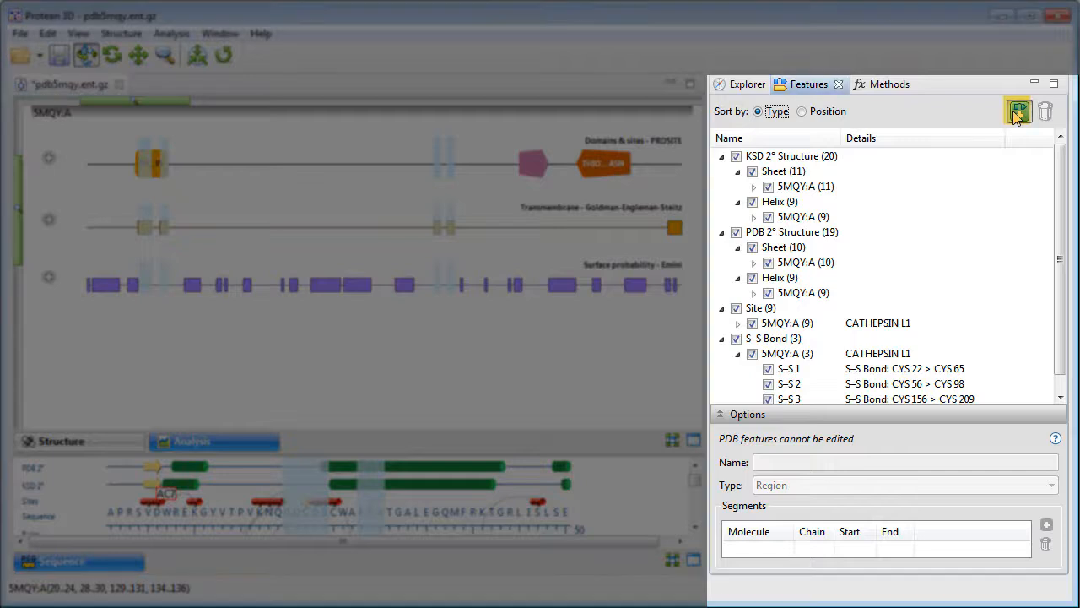
pyautogui.click(1018, 111)
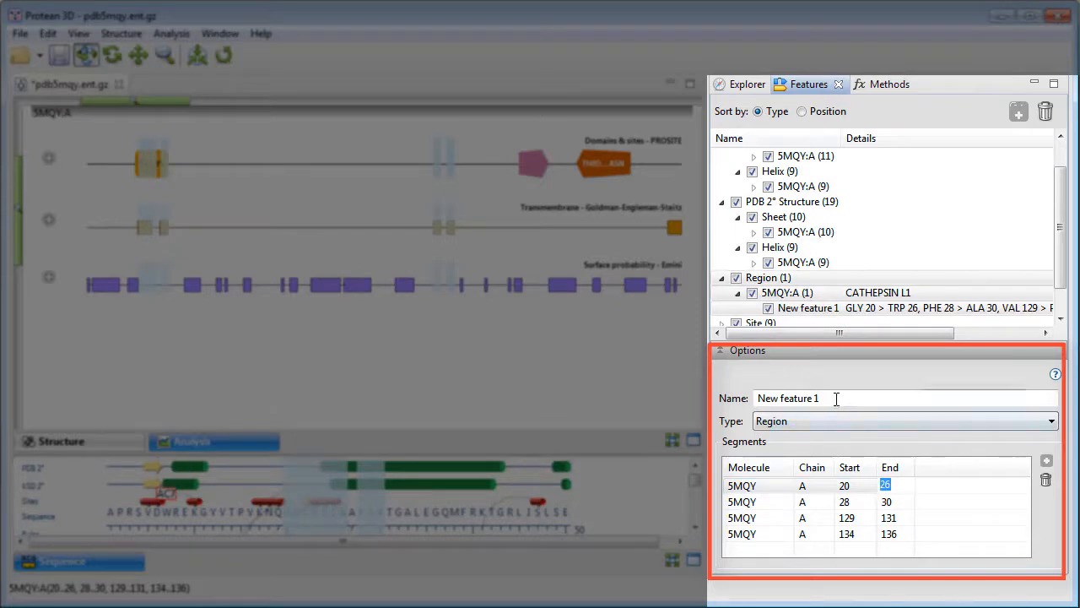
pyautogui.write('Transmembrane regions')
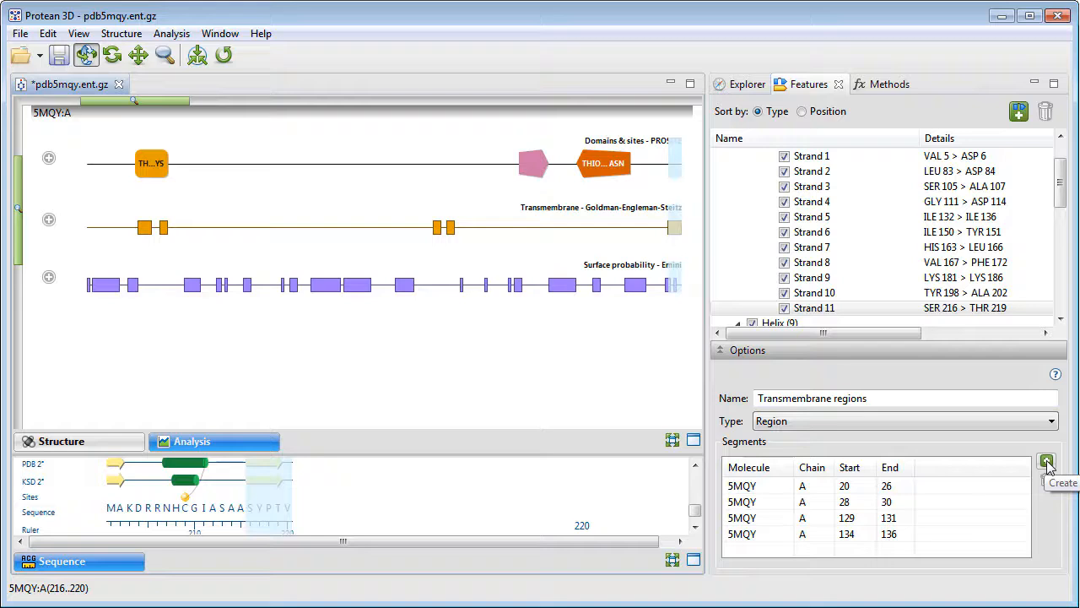
# Add residues 216–220 as a fifth segment of 'Transmembrane regions'.
pyautogui.click(1047, 463)
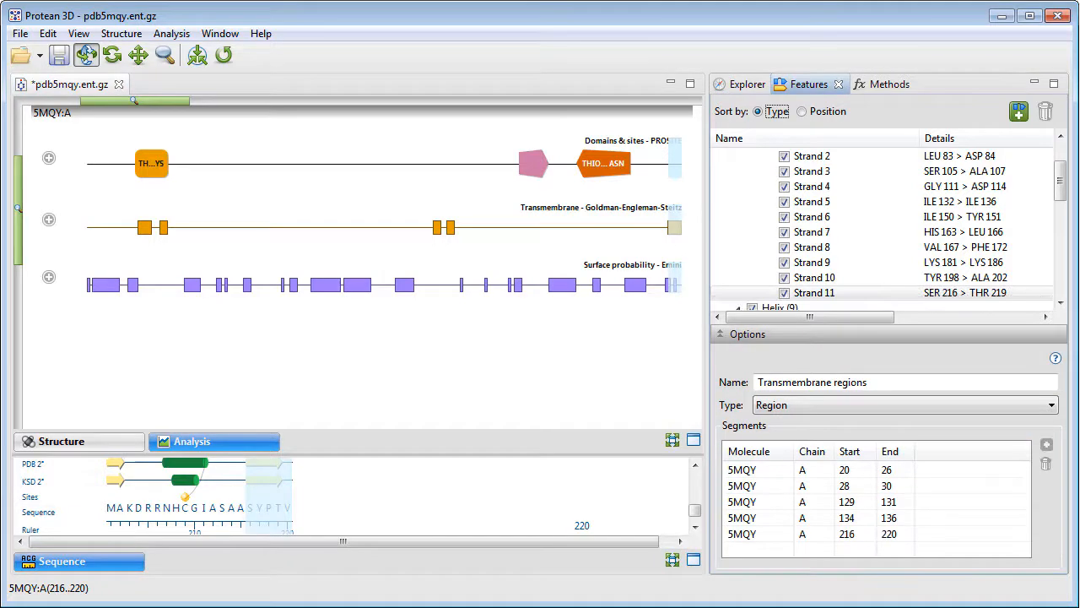